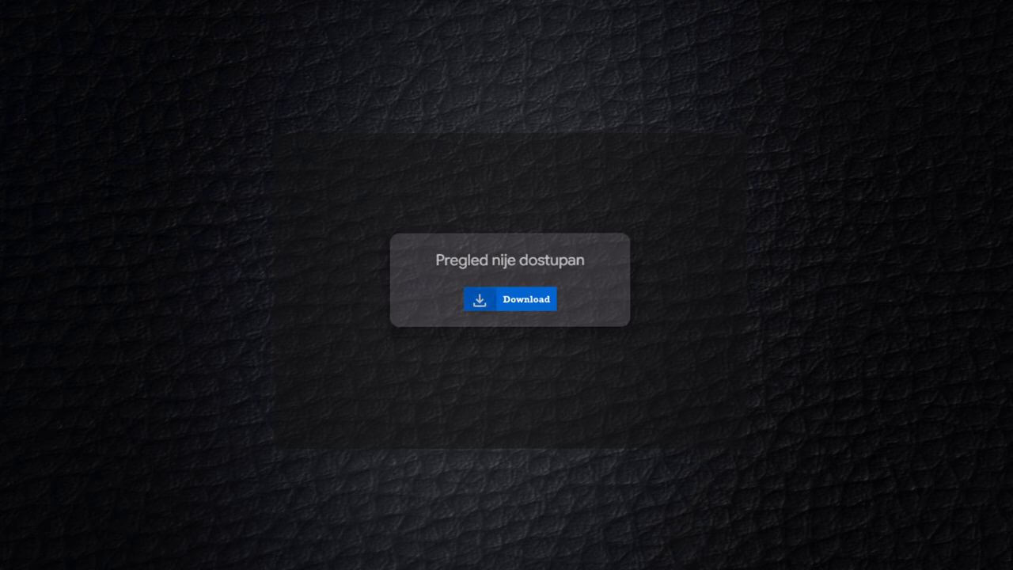
Step: Show the Open with app choices for the AutoHotkey script file
right_click(547, 167)
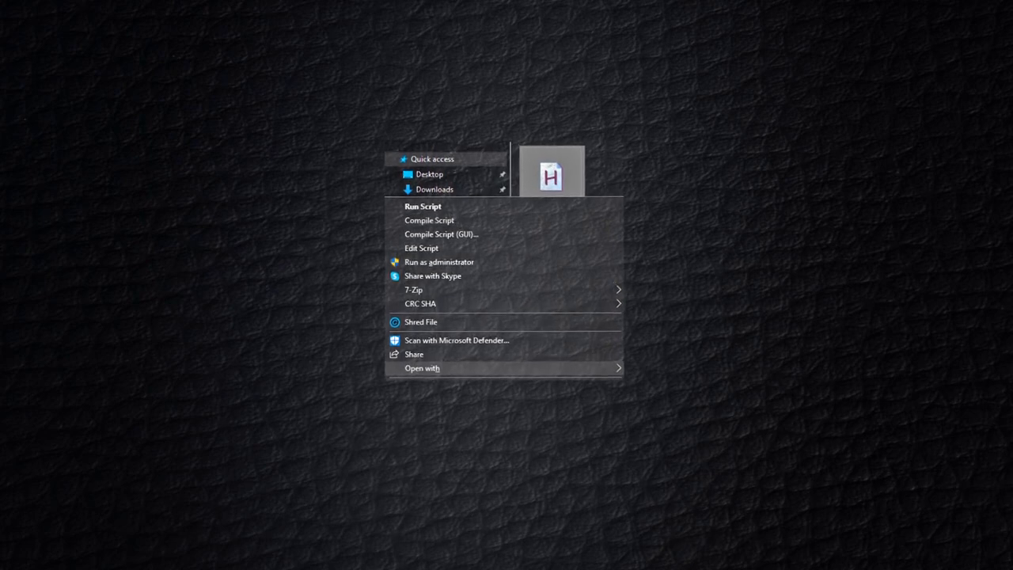
click(422, 368)
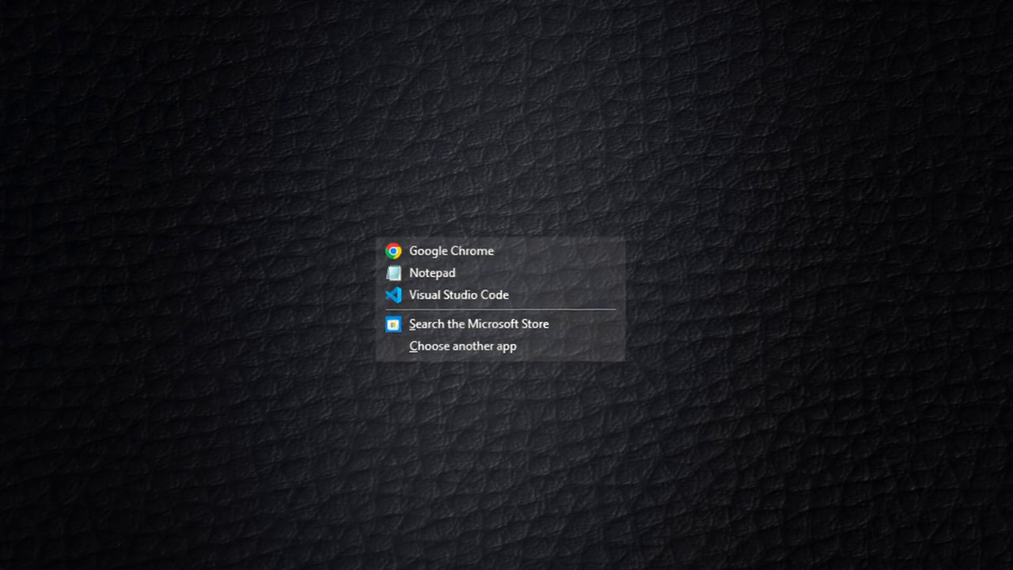
Step: Open Grading Console Public.ahk in Visual Studio Code
click(458, 294)
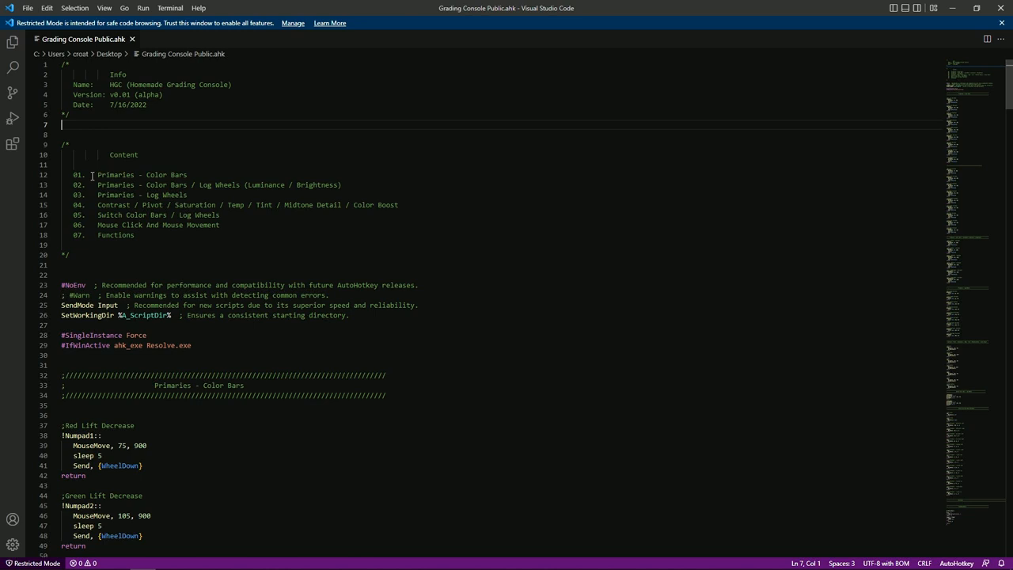
mouse_move(159, 190)
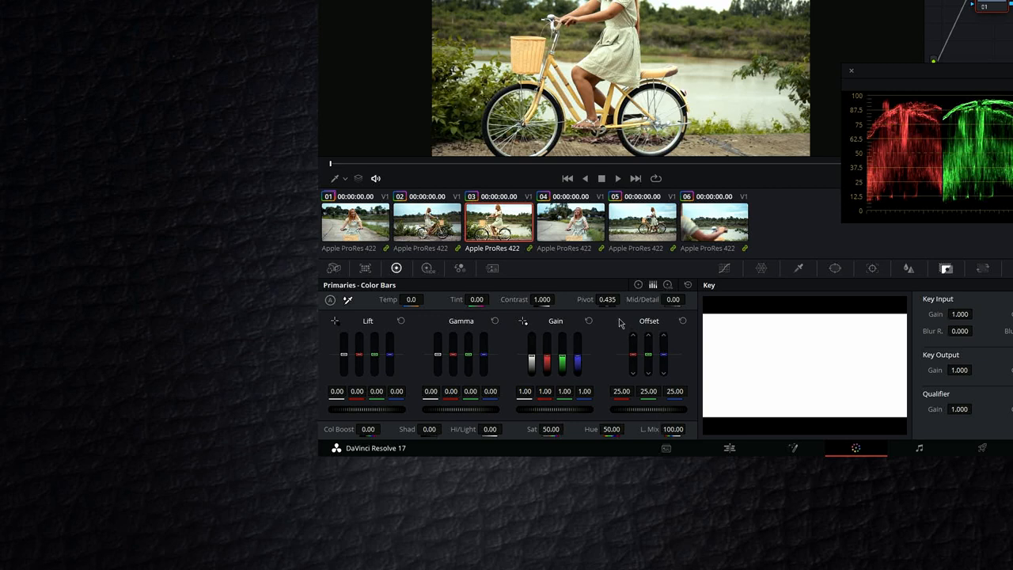
mouse_move(609, 324)
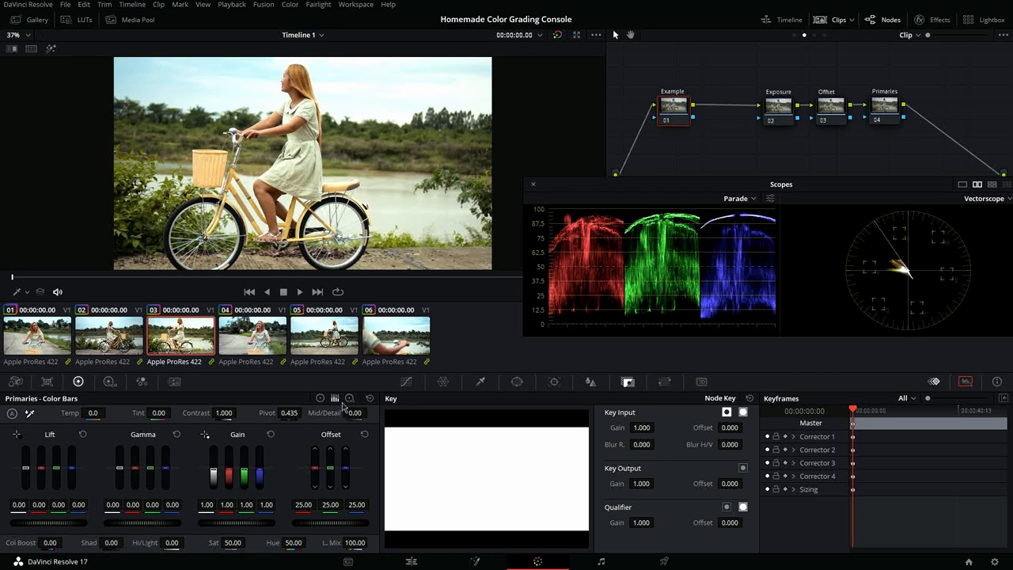
click(349, 398)
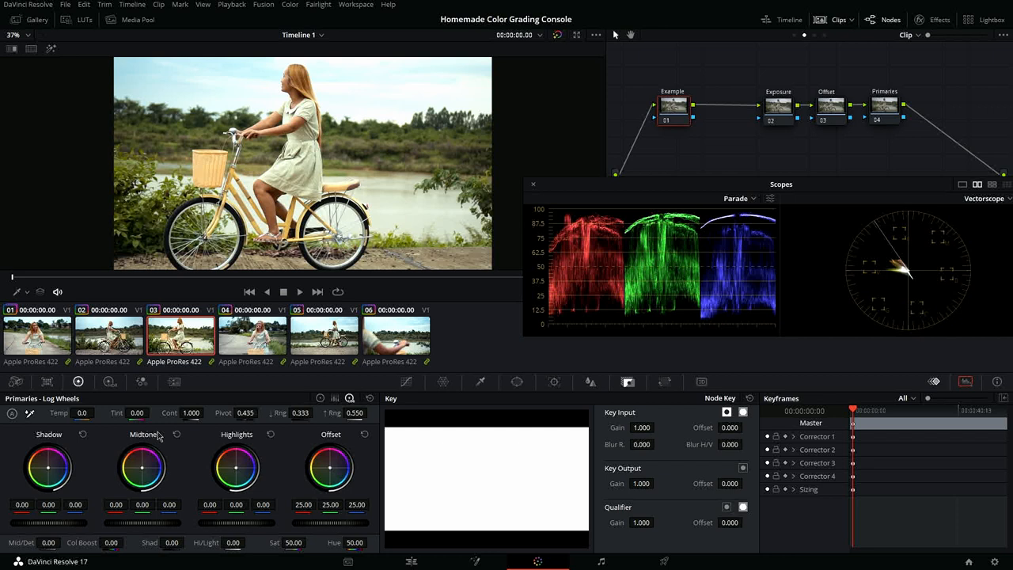
mouse_move(50, 481)
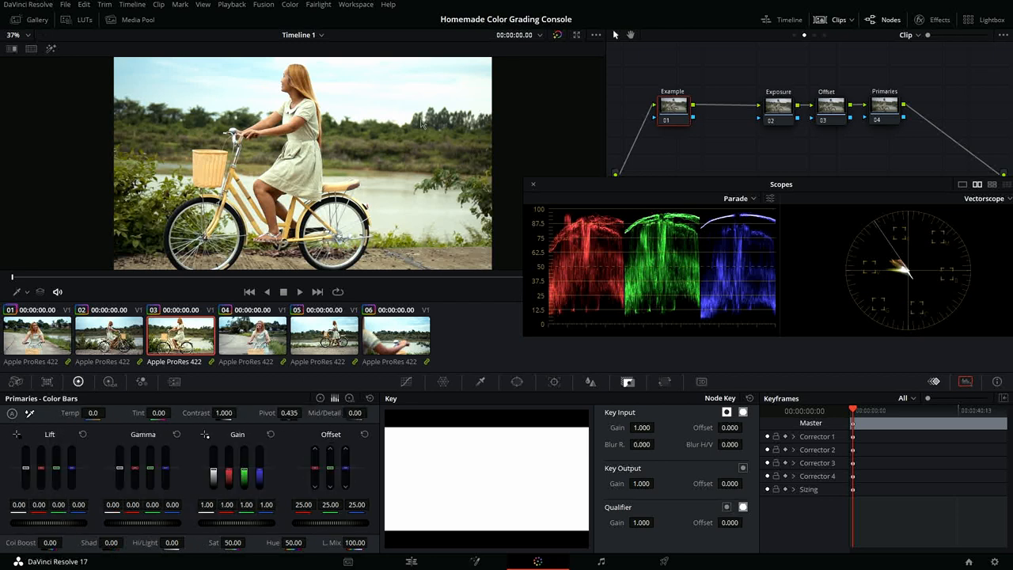
mouse_move(411, 196)
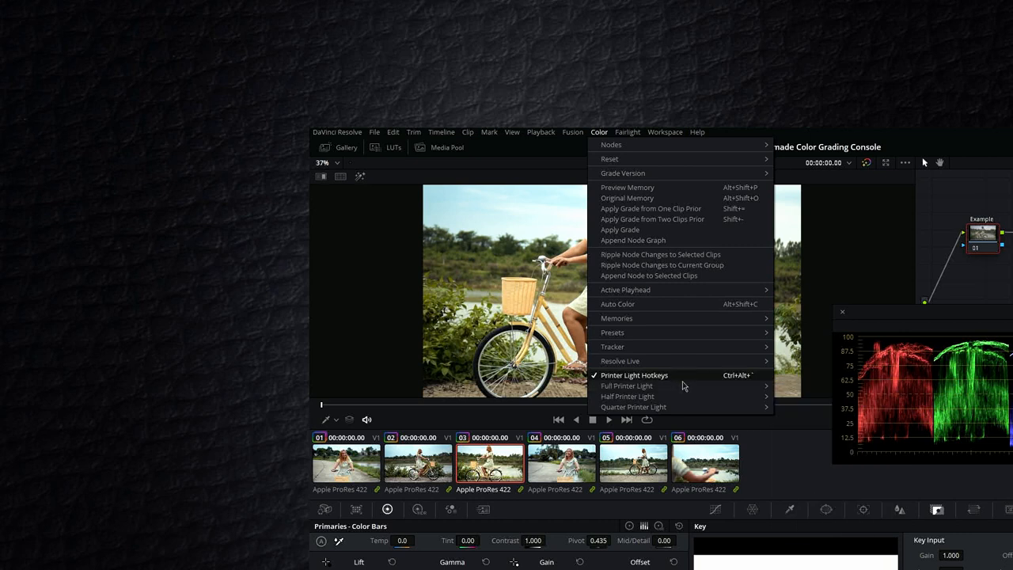
mouse_move(620, 360)
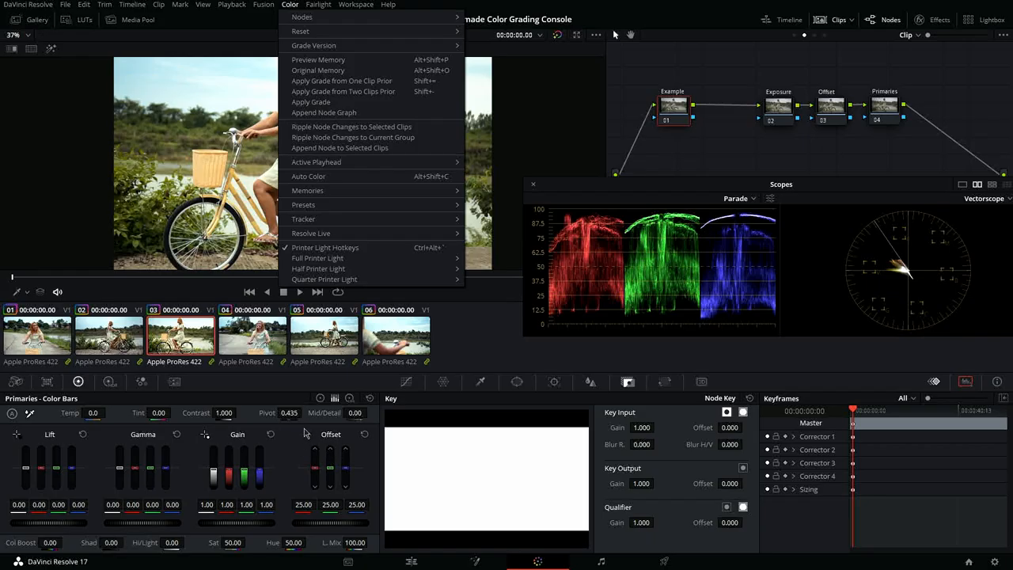
click(467, 339)
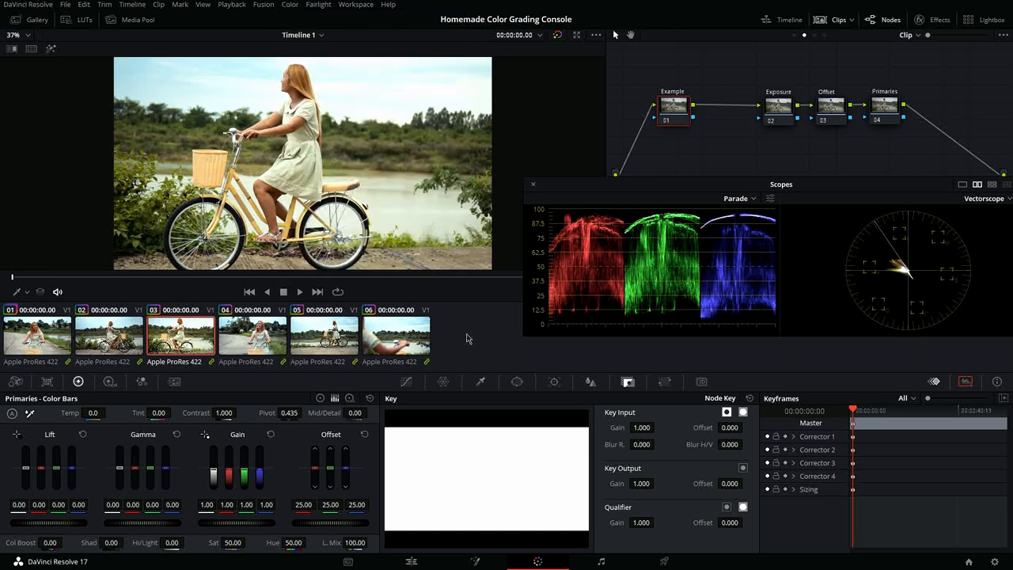
mouse_move(466, 333)
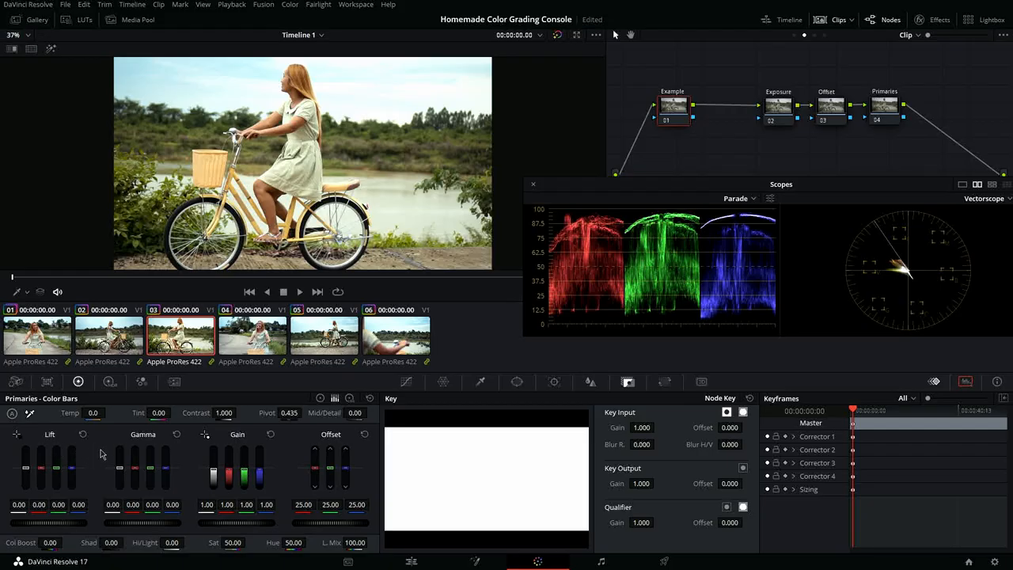
mouse_move(70, 463)
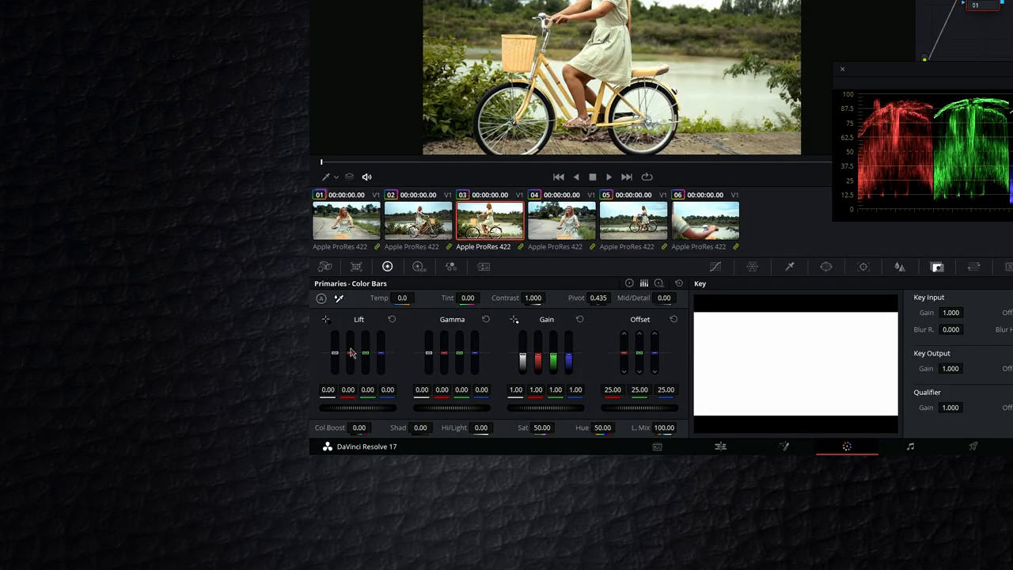
mouse_move(360, 329)
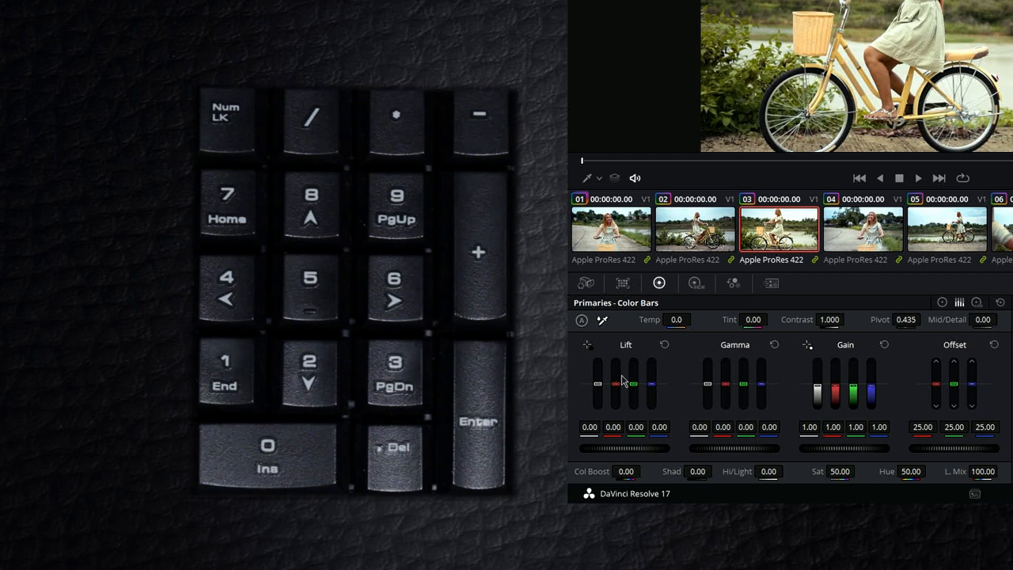
key(1)
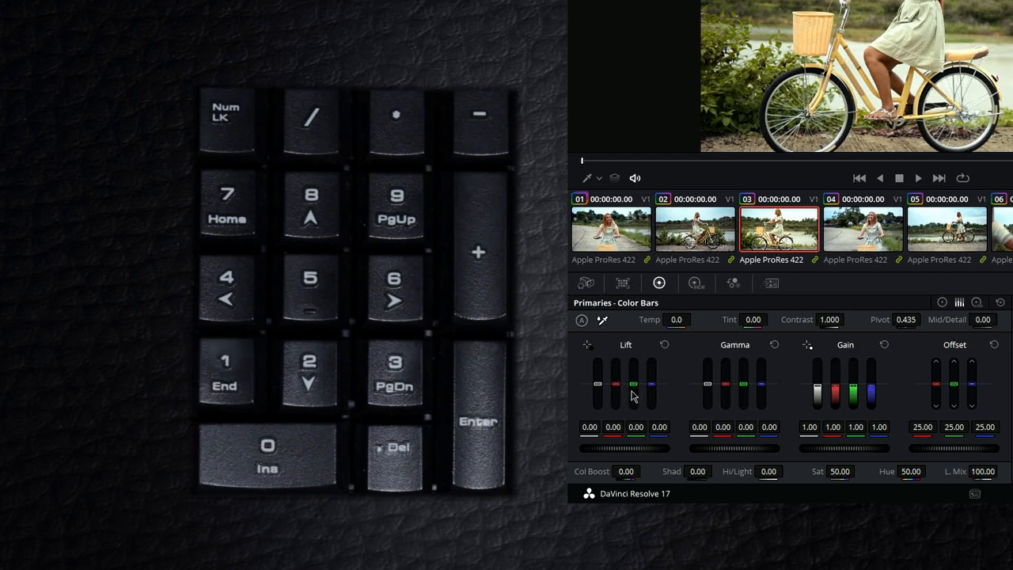
mouse_move(656, 395)
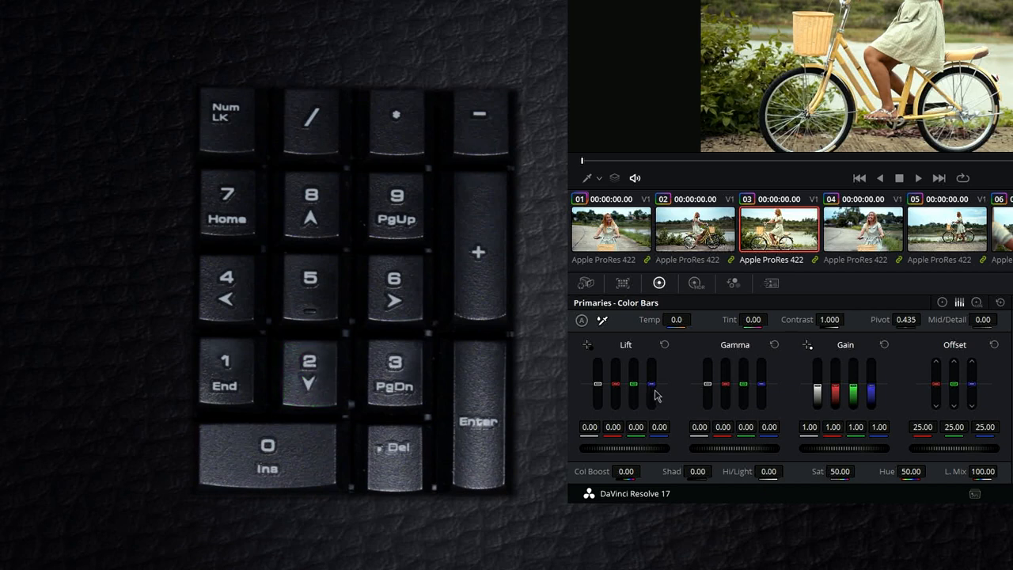
mouse_move(655, 394)
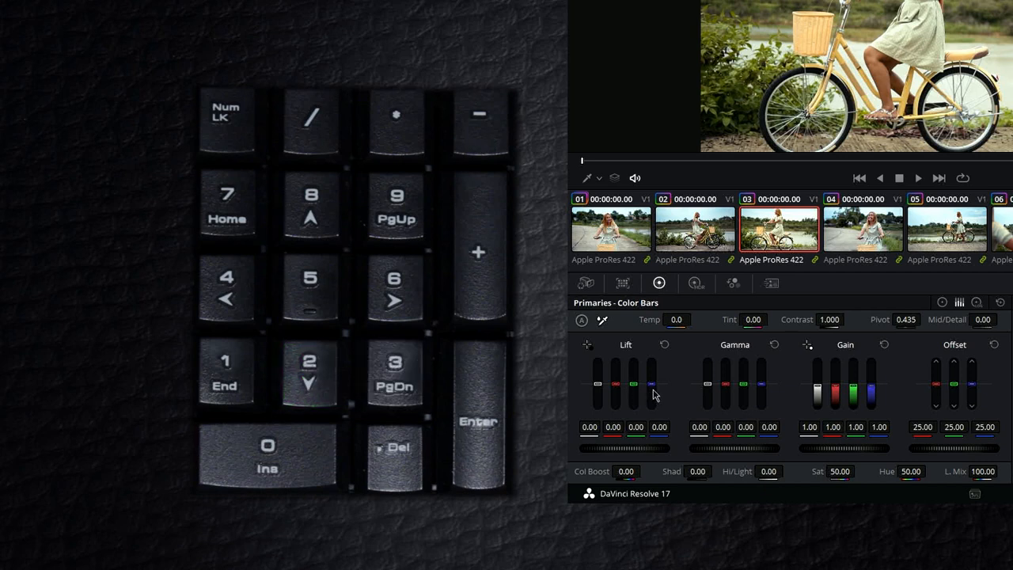
mouse_move(651, 398)
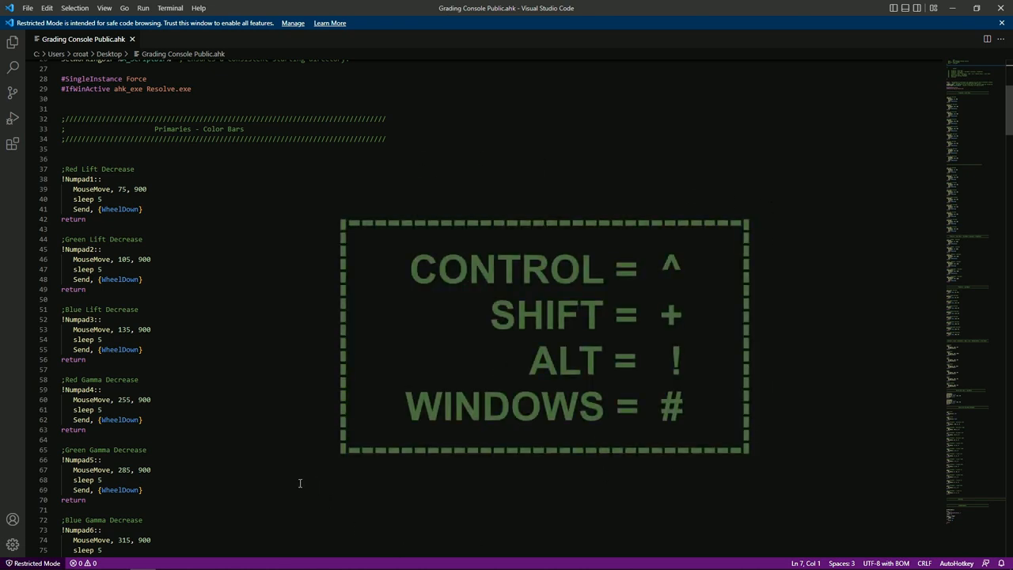
mouse_move(255, 440)
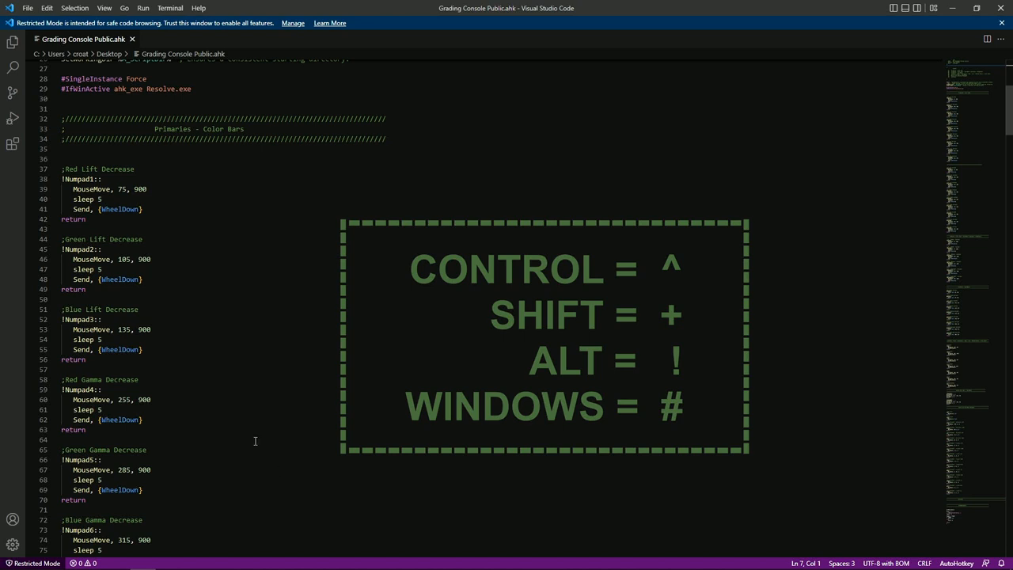
mouse_move(266, 447)
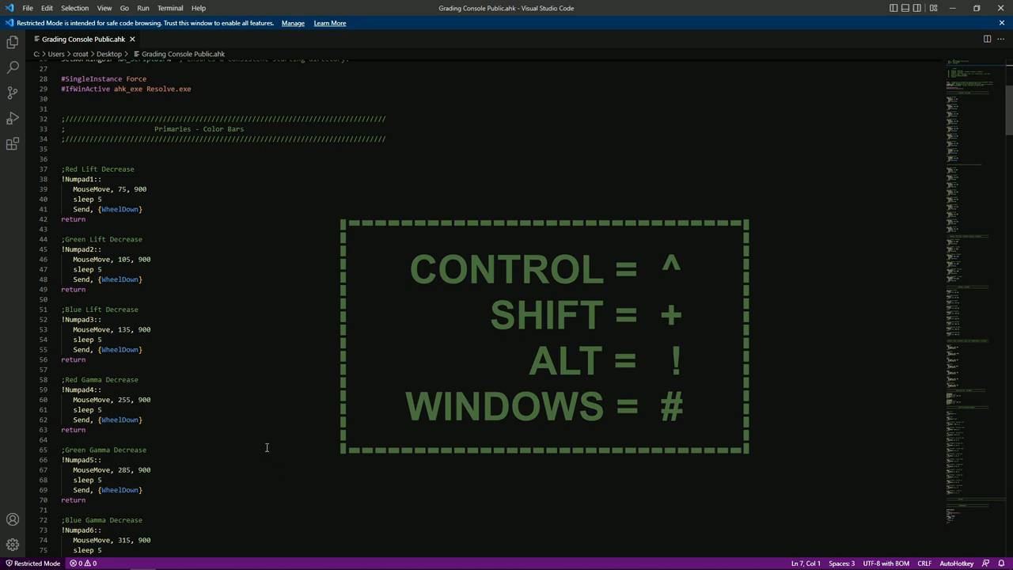
mouse_move(83, 198)
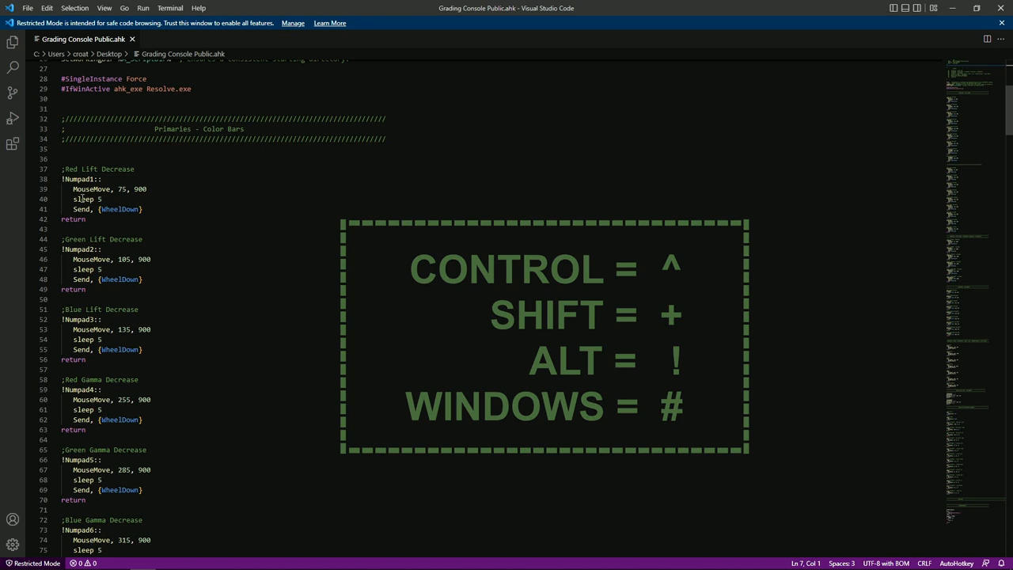
mouse_move(274, 260)
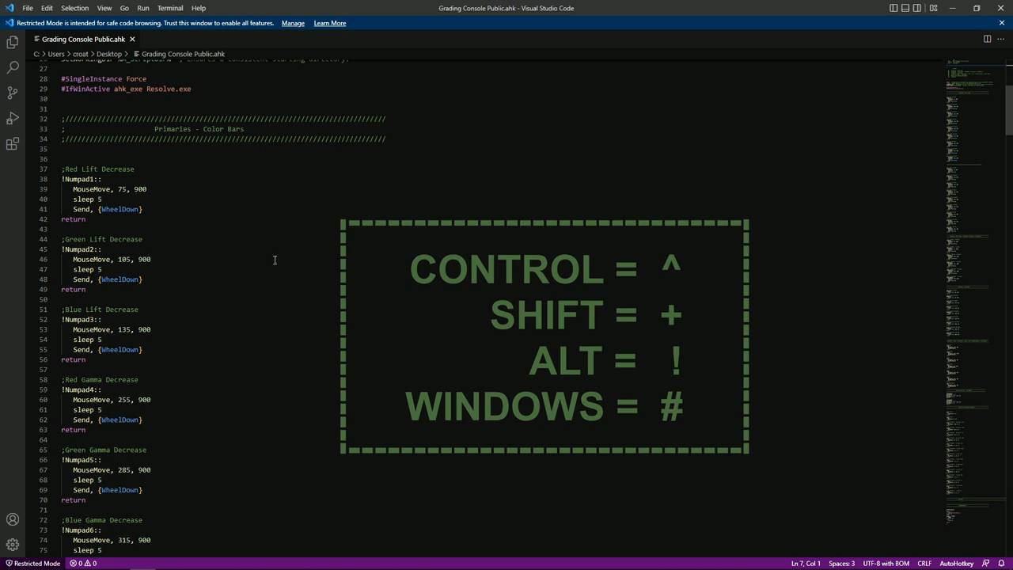
mouse_move(917, 199)
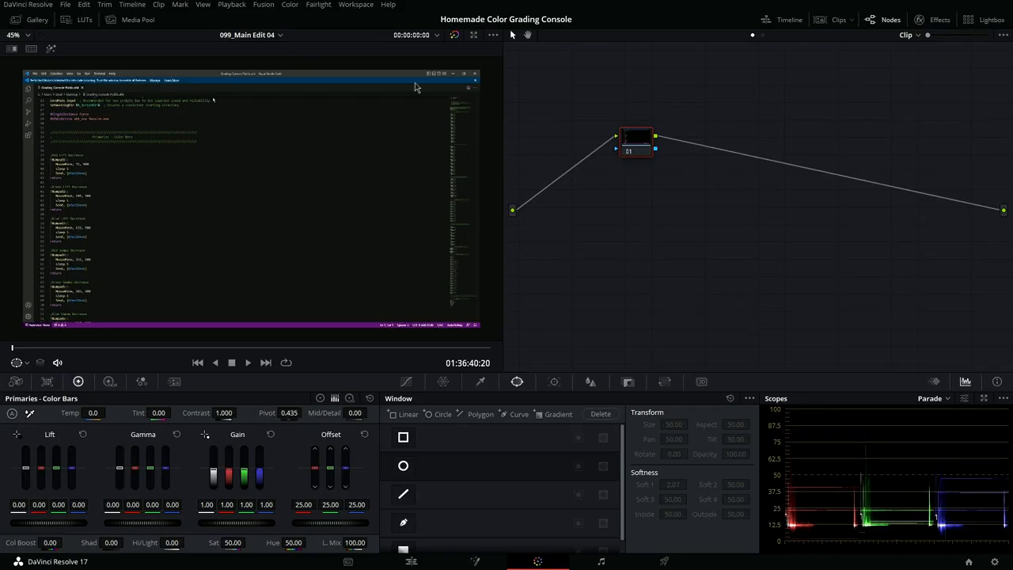
Step: Launch Window Spy and read mouse coordinates over DaVinci Resolve
click(356, 5)
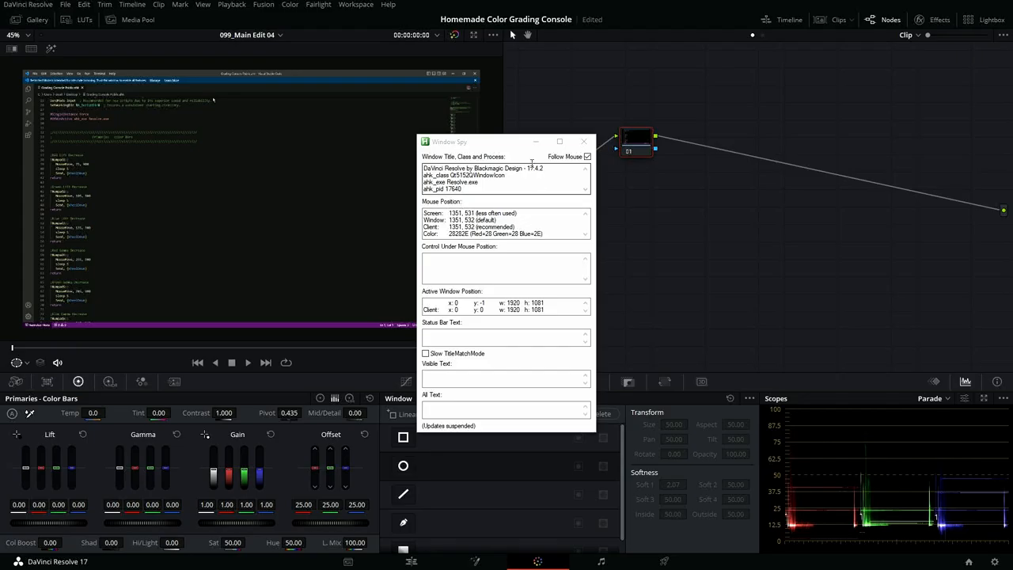
drag(449, 142, 643, 91)
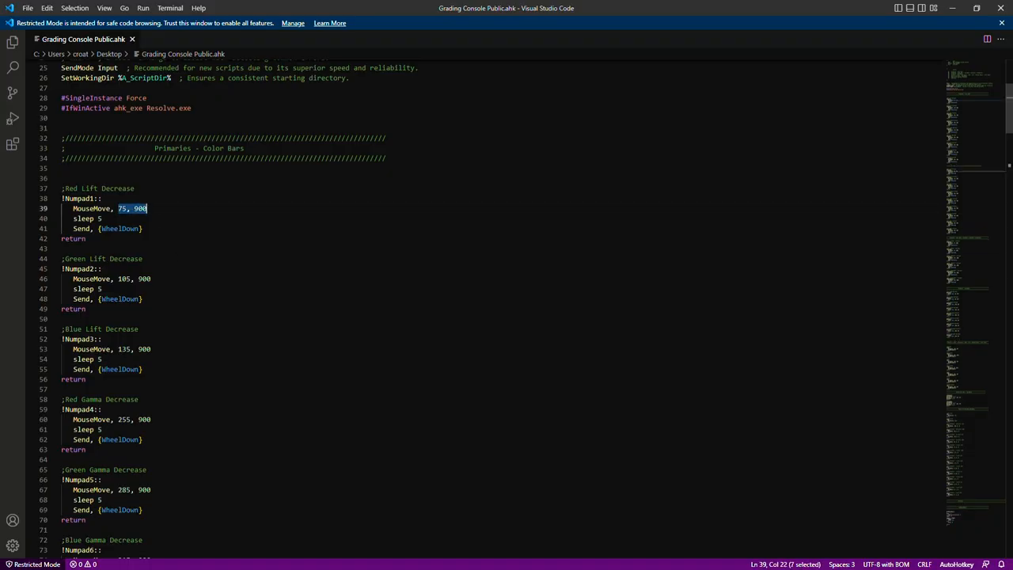
scroll(down, 3)
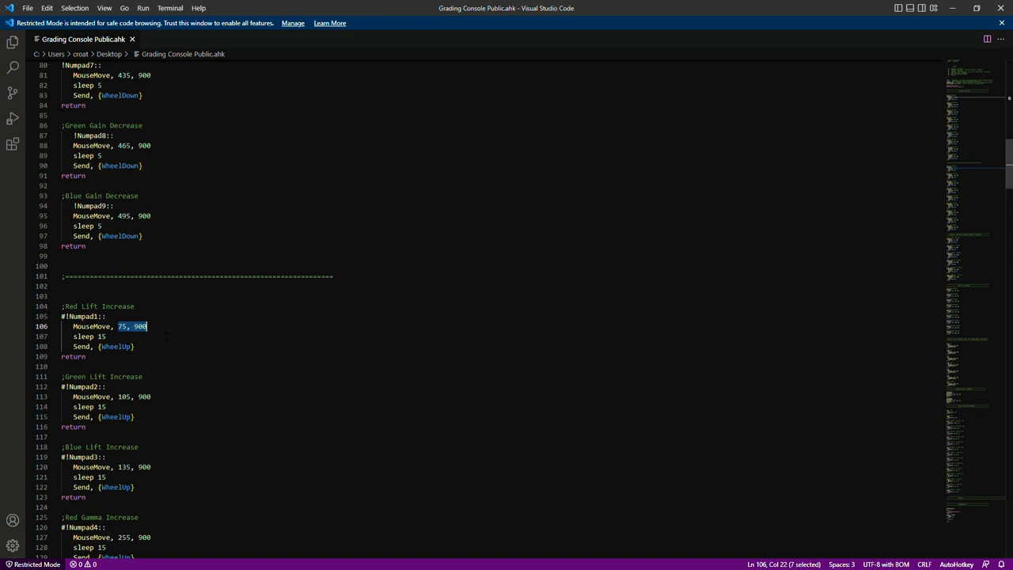
scroll(down, 3)
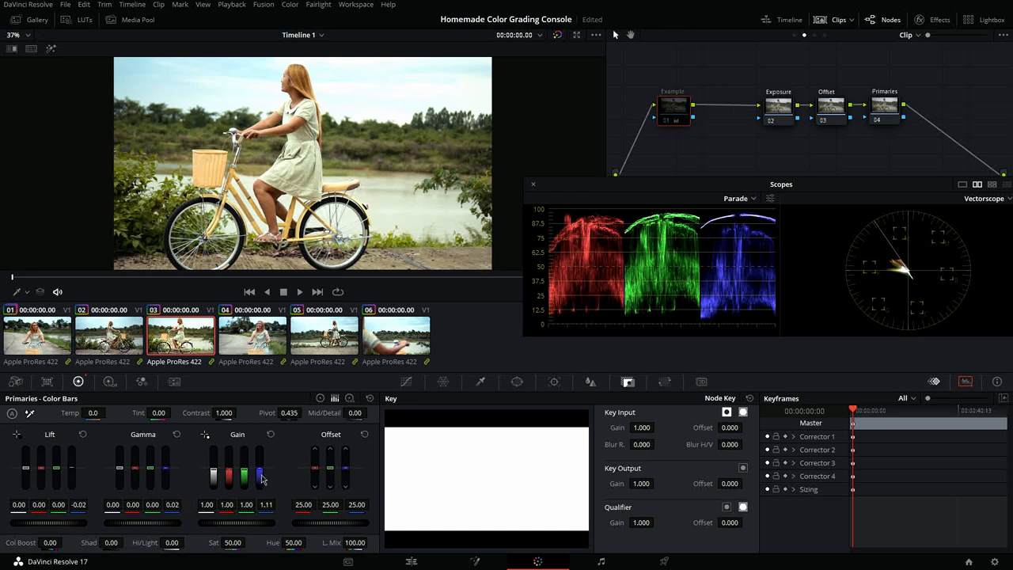
Step: Shift the bicycle clip's blue Lift, Gamma and Gain bars off neutral
drag(259, 477, 259, 465)
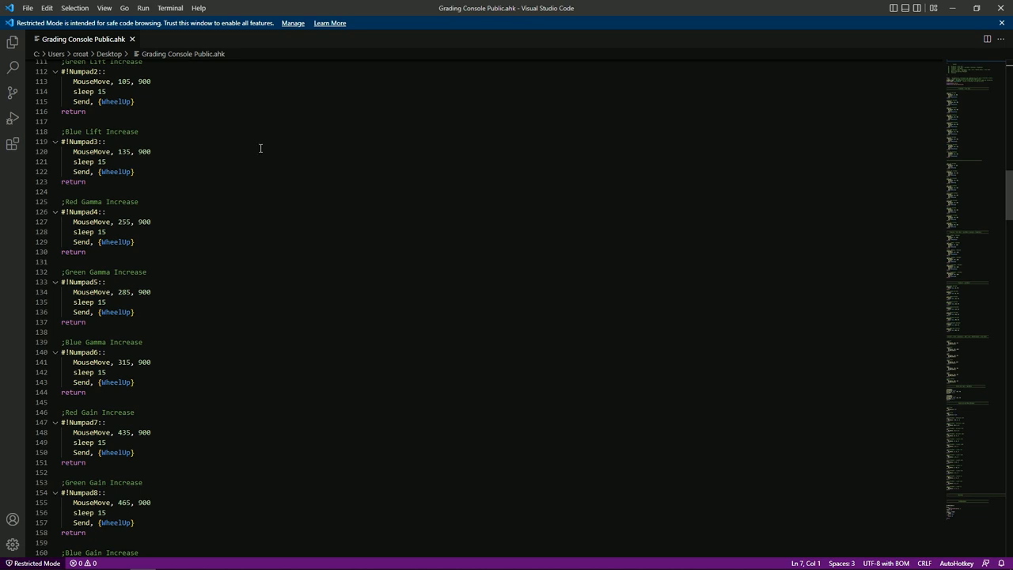
Step: Scroll down through the script's increase hotkey blocks
scroll(down, 3)
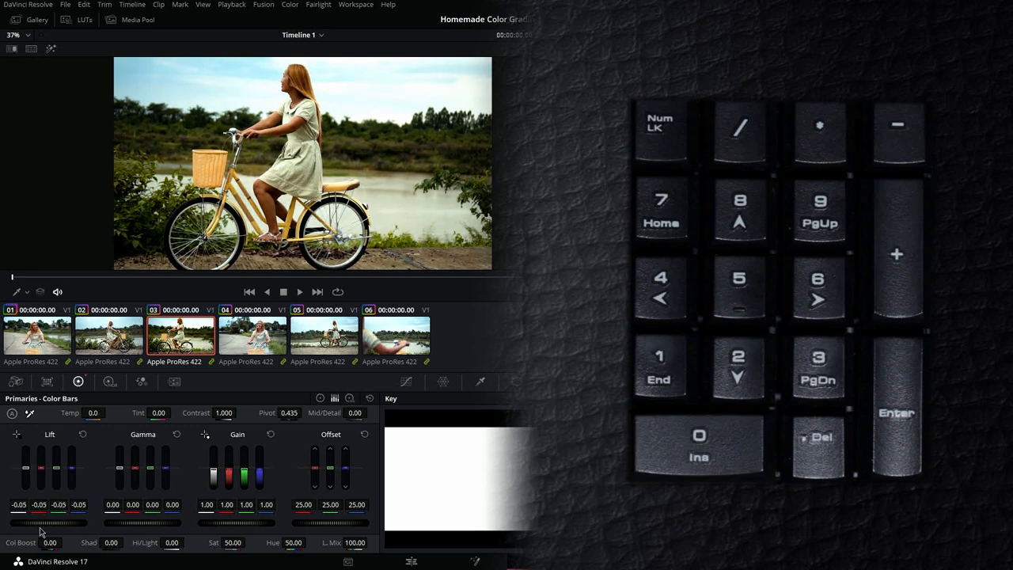
Step: Nudge the bicycle clip's Lift and Gamma bars up and down with numpad hotkeys
key(0)
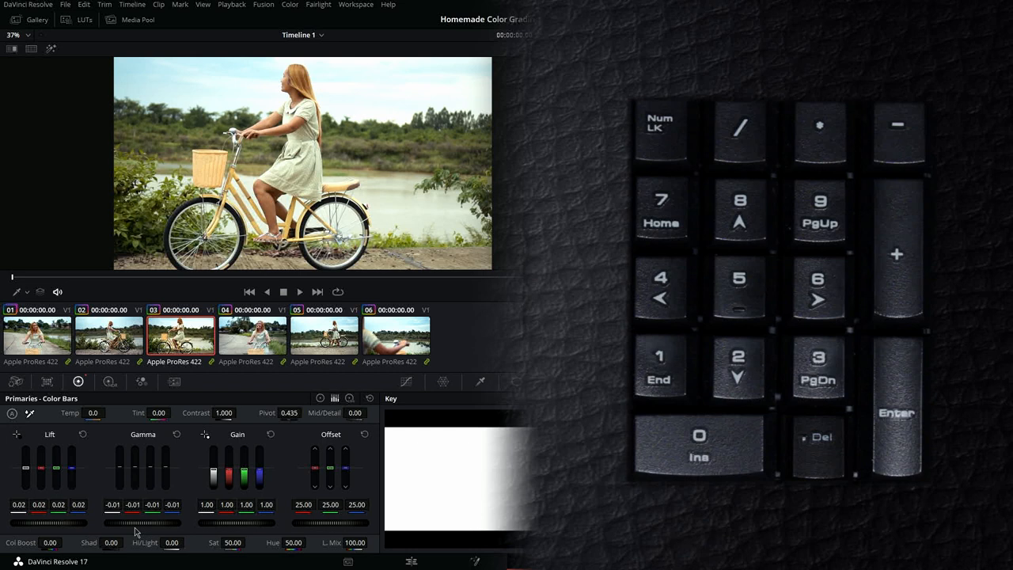
drag(229, 471, 230, 451)
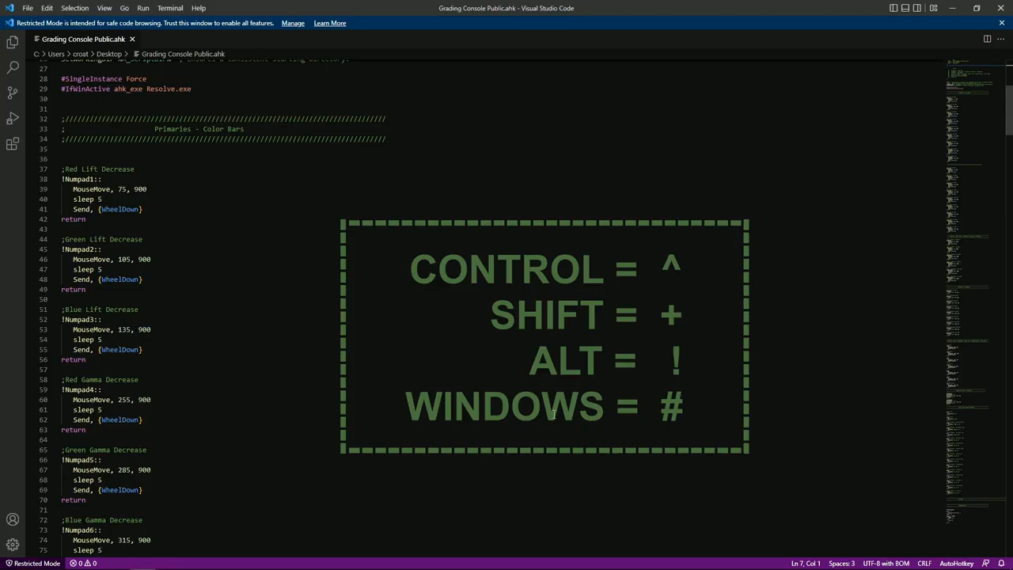
mouse_move(299, 480)
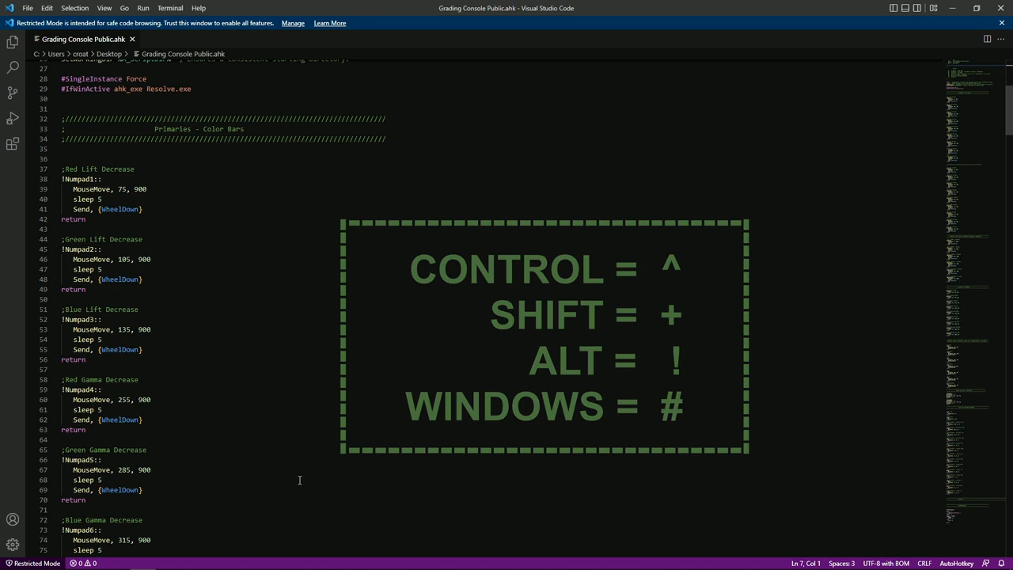
mouse_move(255, 440)
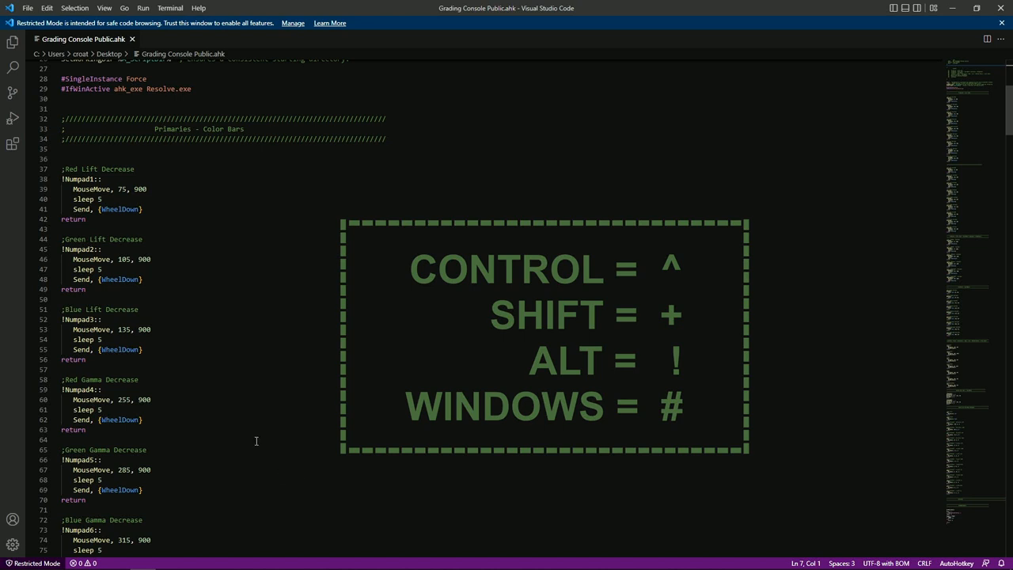
mouse_move(267, 447)
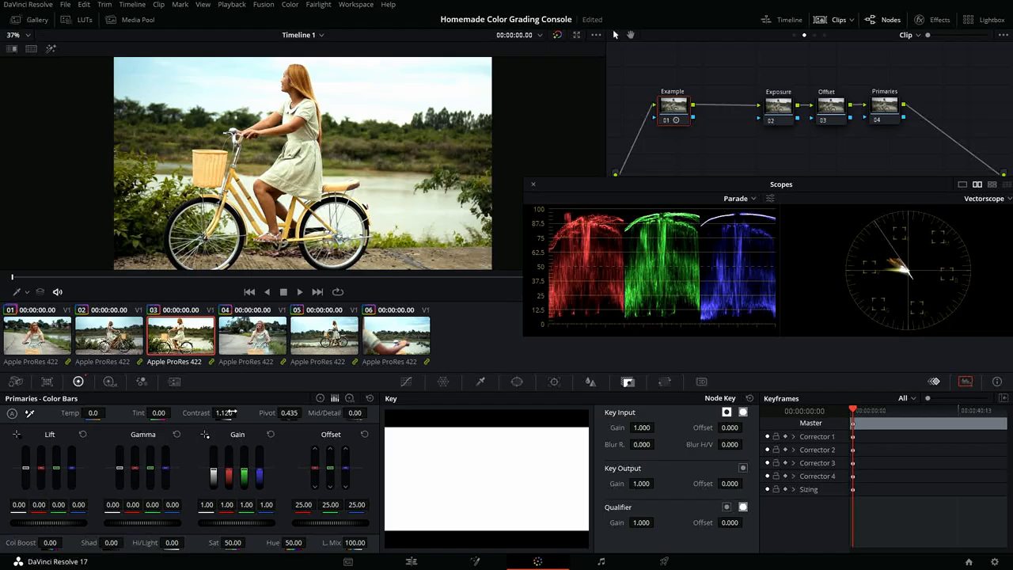
Step: Drag the Contrast control to raise the bicycle clip's contrast to 1.120
drag(228, 412, 231, 412)
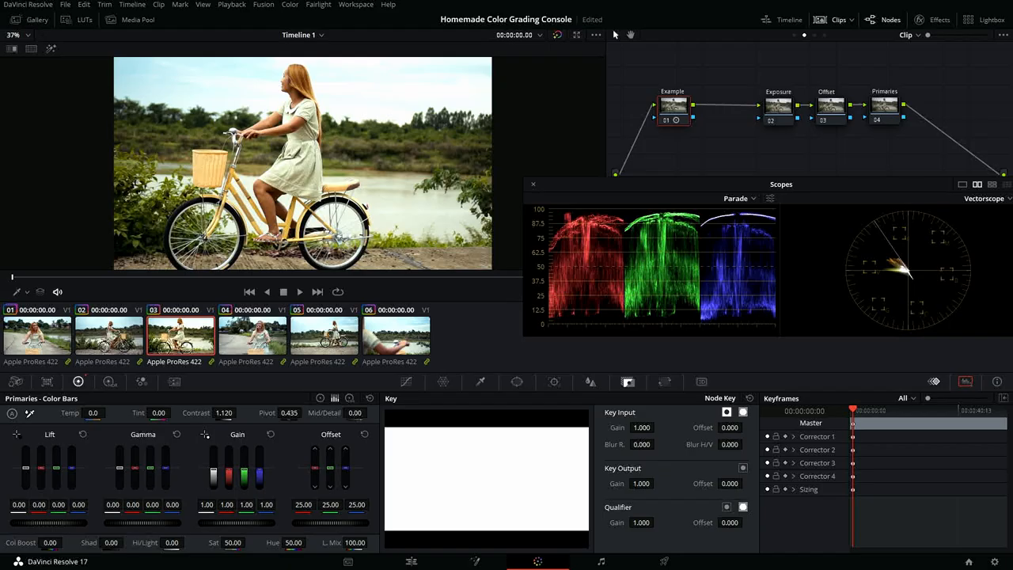
drag(224, 412, 240, 412)
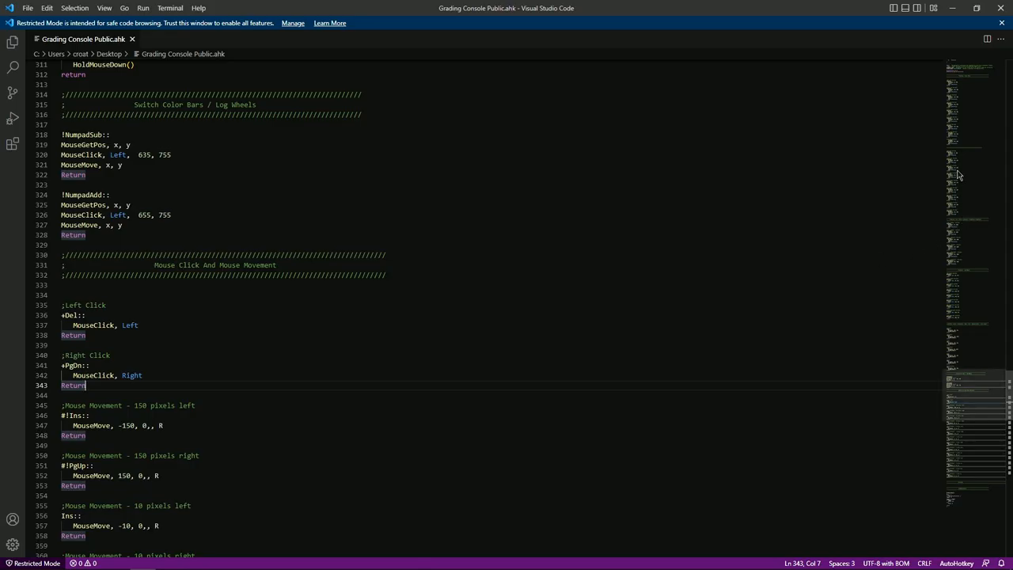
Step: Scroll the script to the mouse click and mouse movement hotkey blocks
scroll(down, 3)
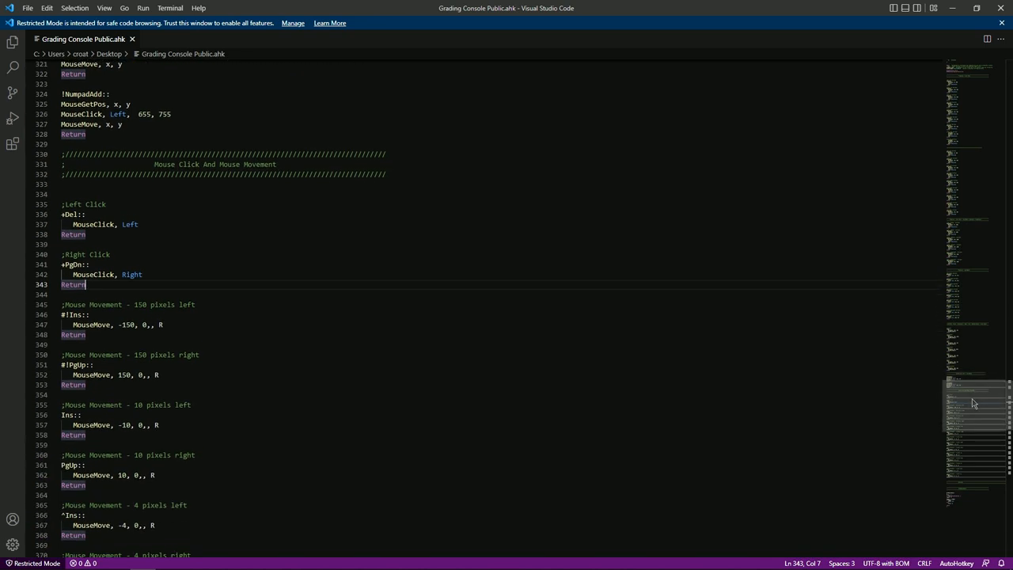
mouse_move(277, 426)
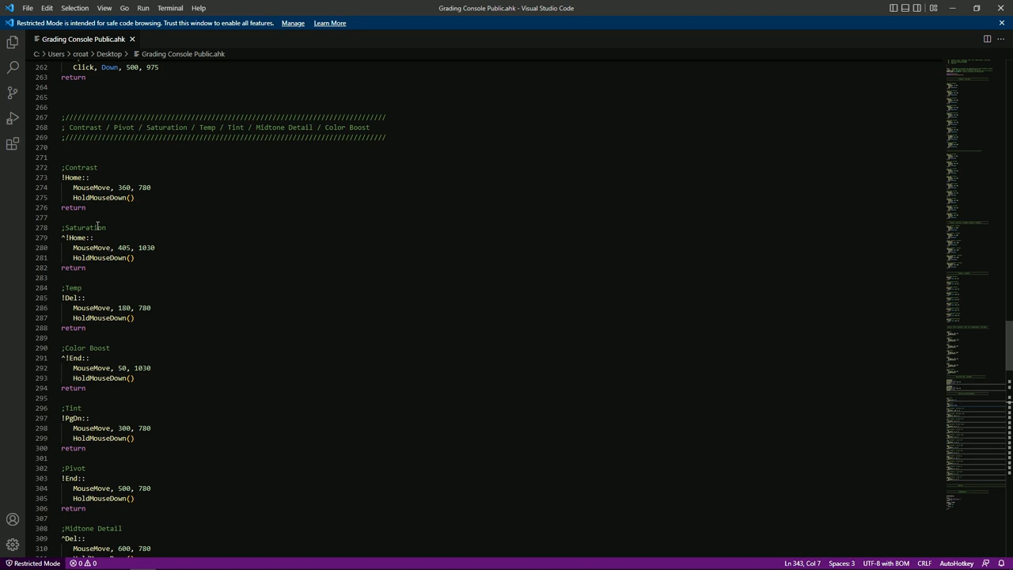
mouse_move(110, 224)
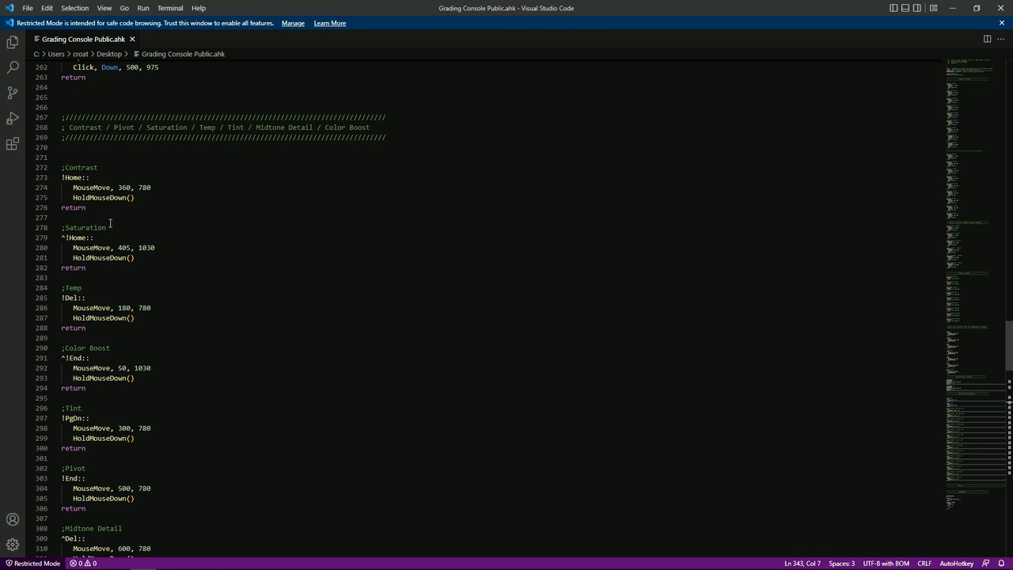
mouse_move(83, 238)
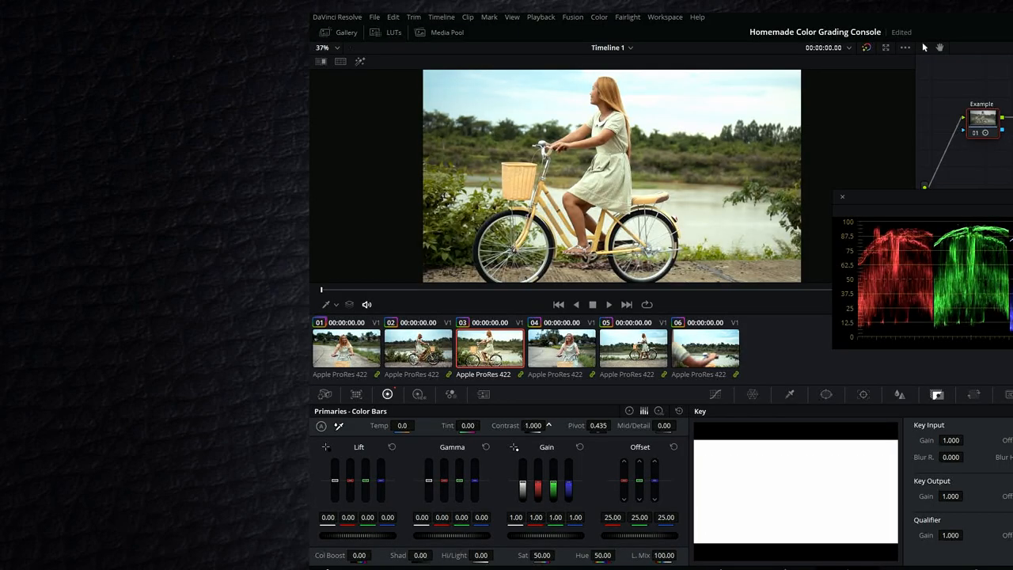
Step: Drag Contrast from 1.000 up to 1.120 on the bicycle clip
drag(533, 425, 549, 425)
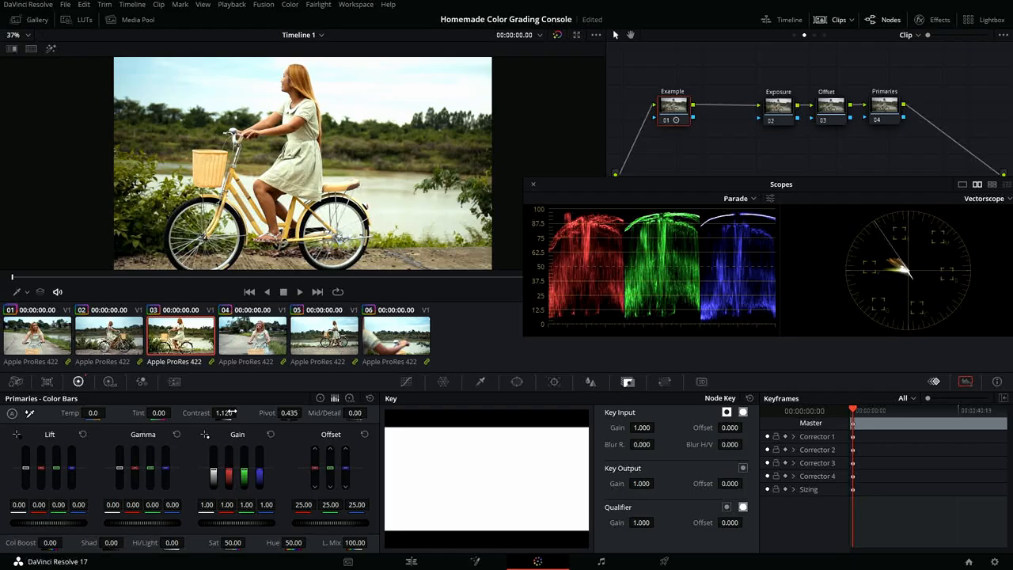
drag(233, 412, 224, 413)
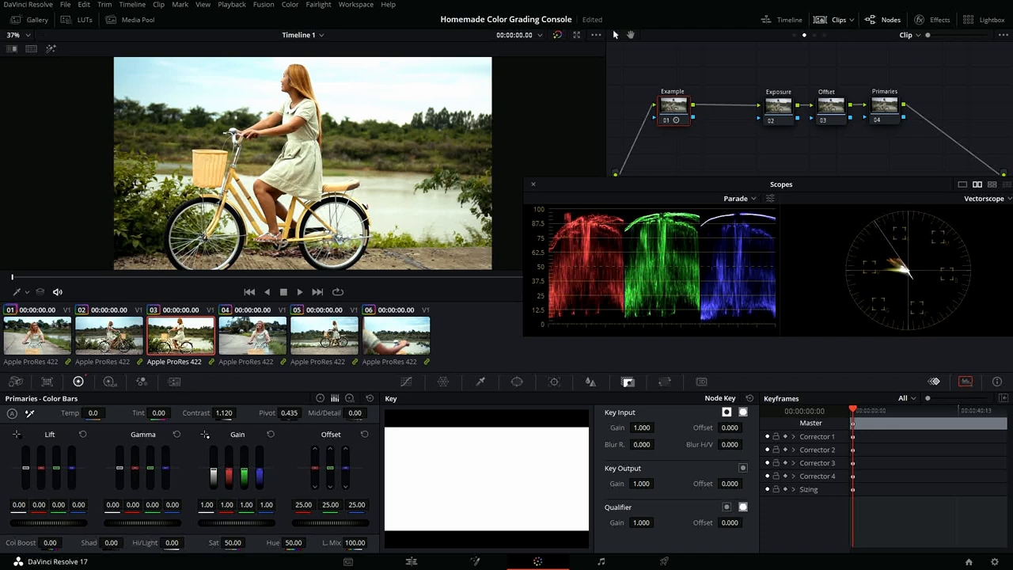